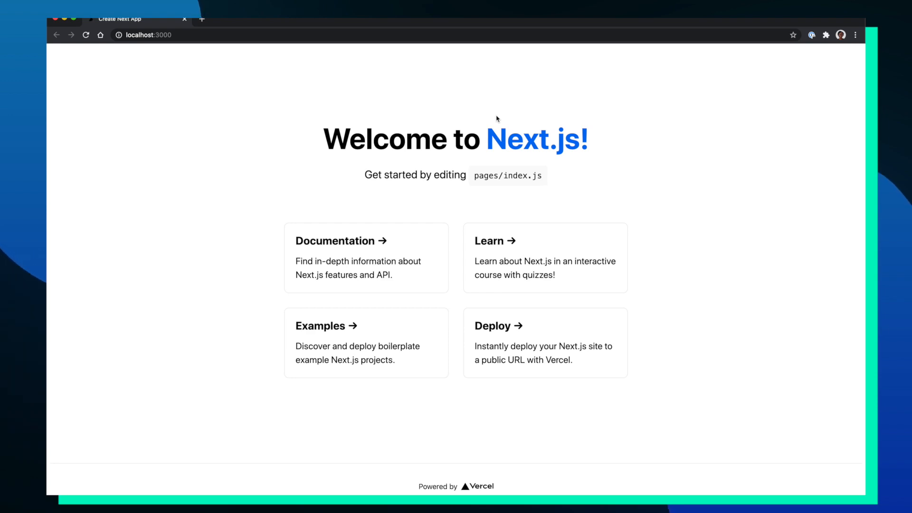
{"action": "mouse_move", "coordinate": [339, 138]}
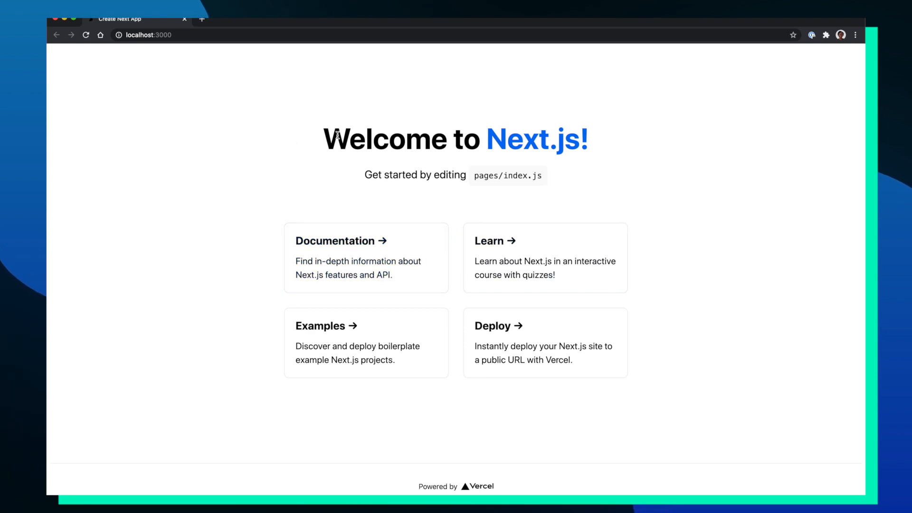
{"action": "left_click_drag", "start_coordinate": [336, 138], "coordinate": [587, 145]}
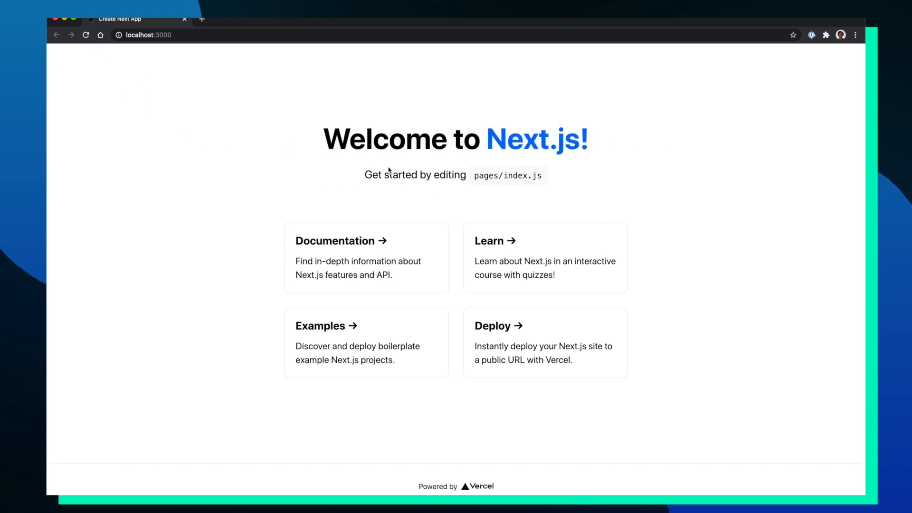
{"action": "mouse_move", "coordinate": [497, 118]}
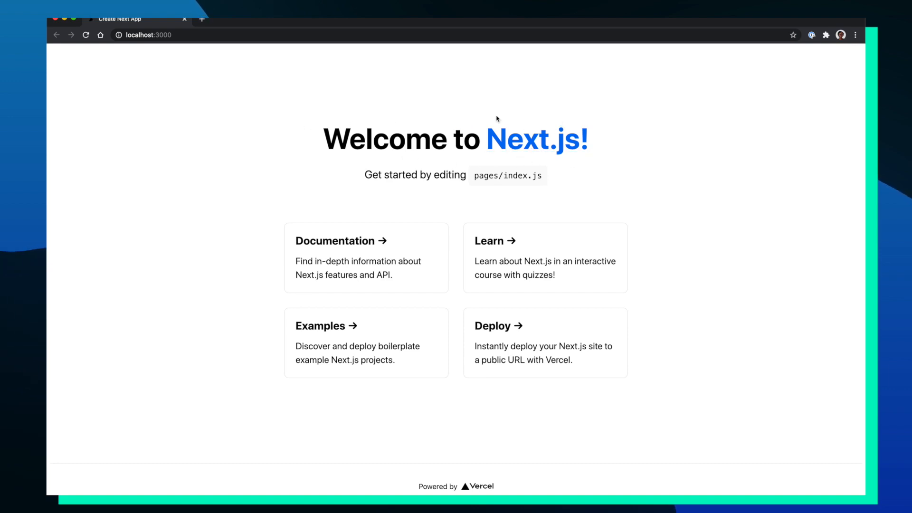